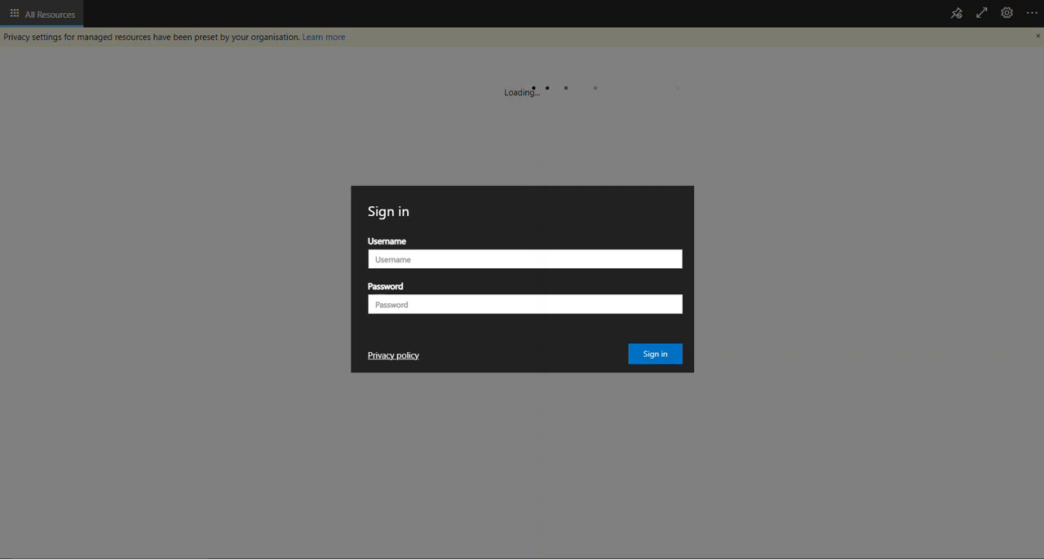
- Sign in with username 'CLAt123' and the password to reach the Work Resources page
text(CLAUS1\michaell_)
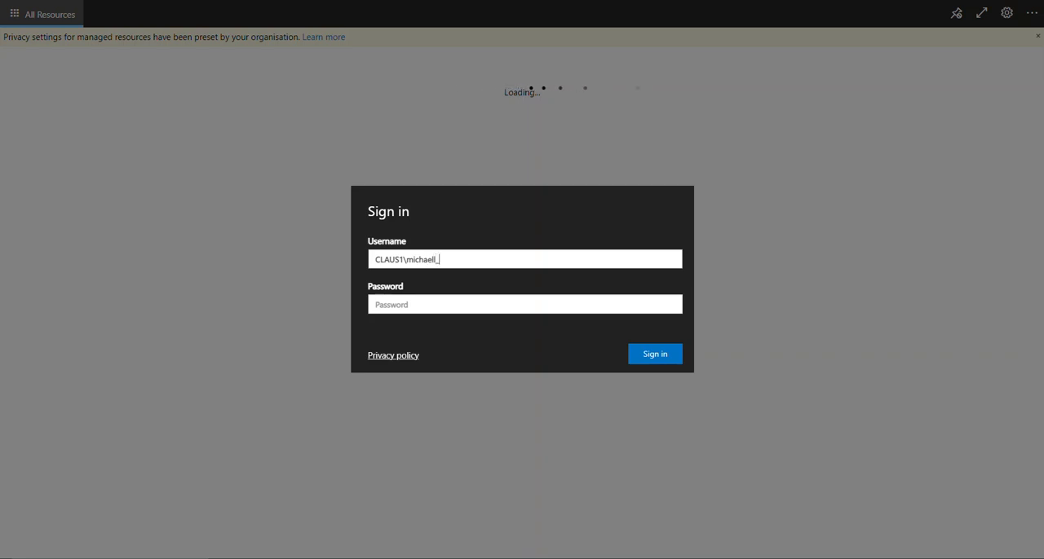
text(t123)
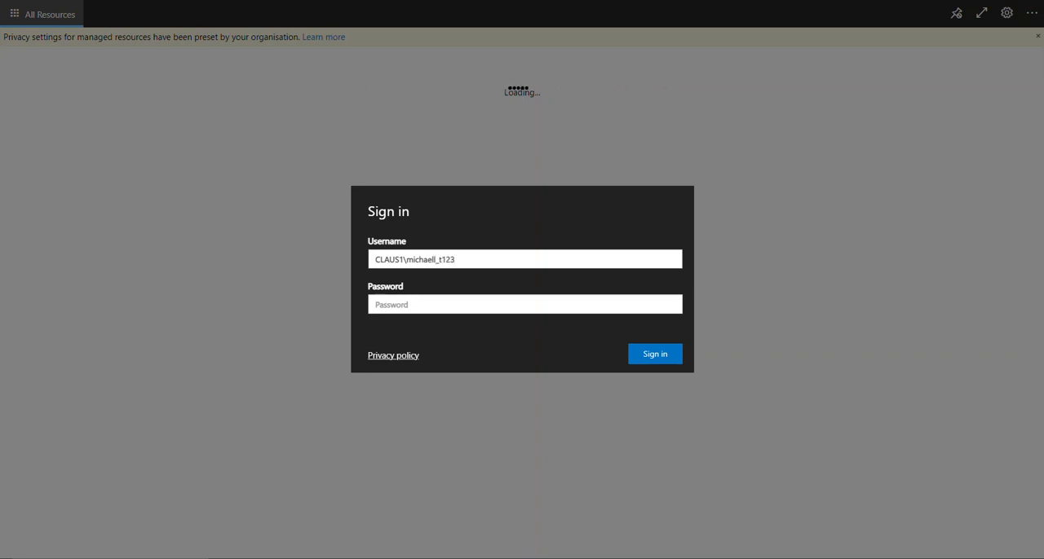
click(525, 304)
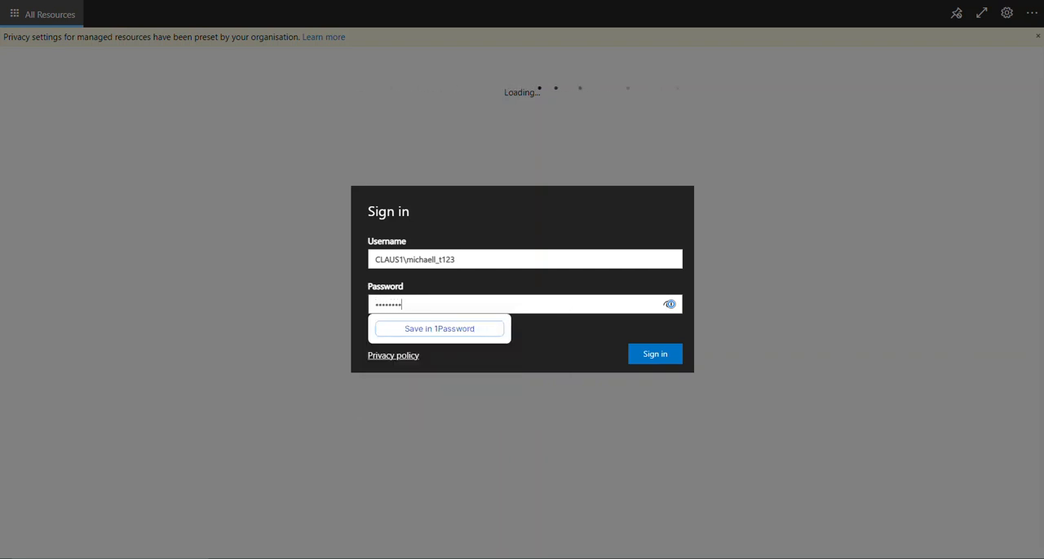
text(password)
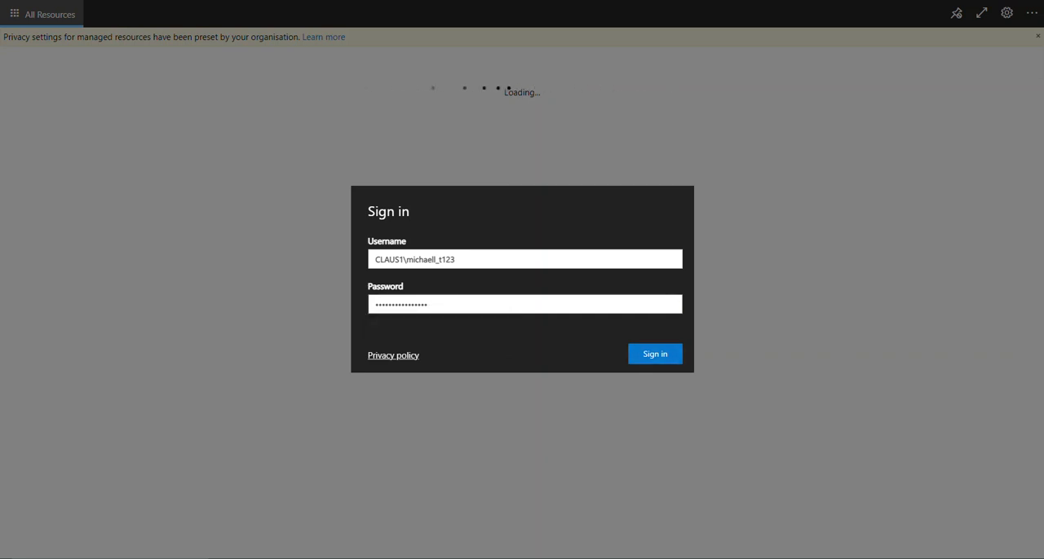
click(656, 354)
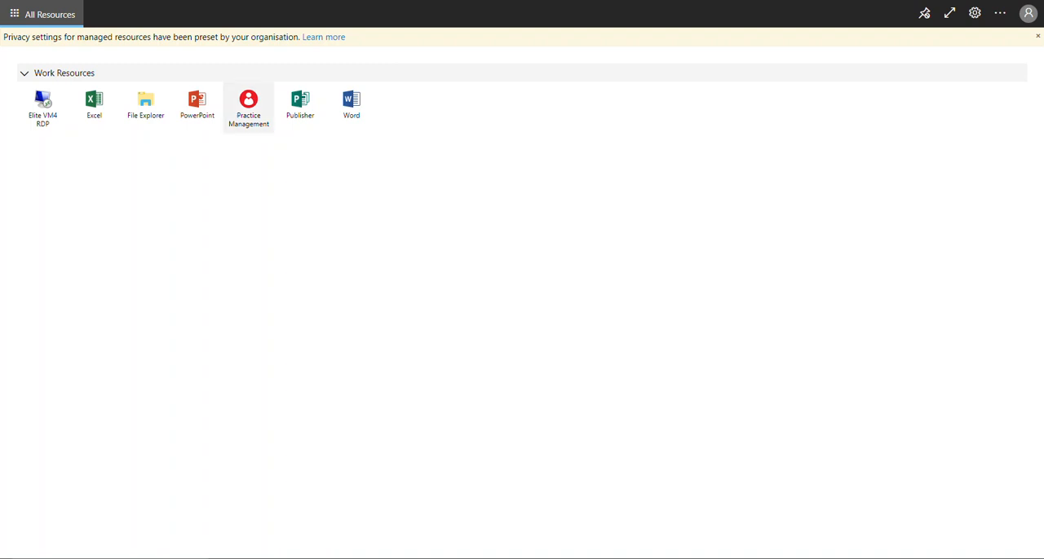
- Launch a Work Resources app and confirm the remote server credentials, starting Outlook
double_click(248, 101)
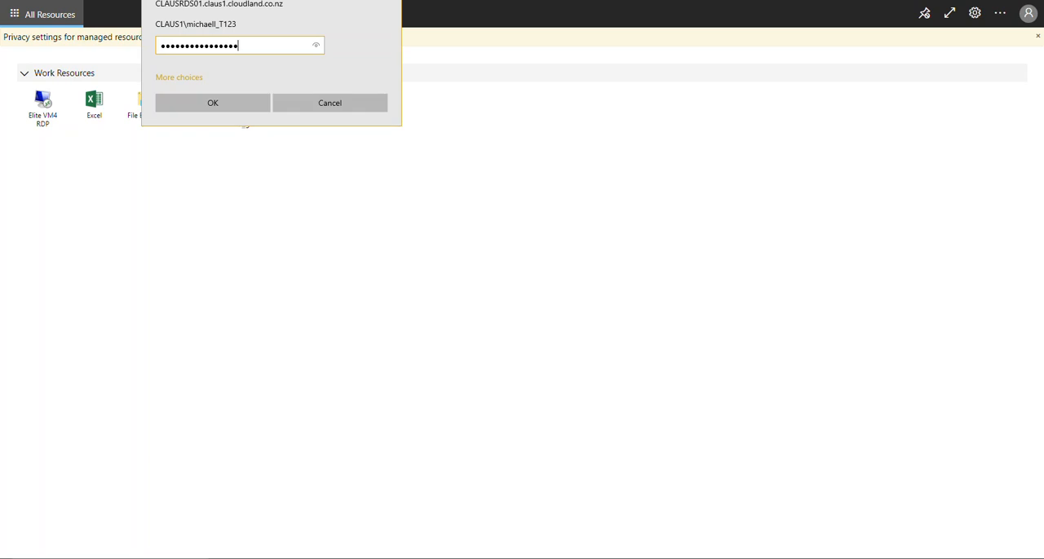
click(212, 102)
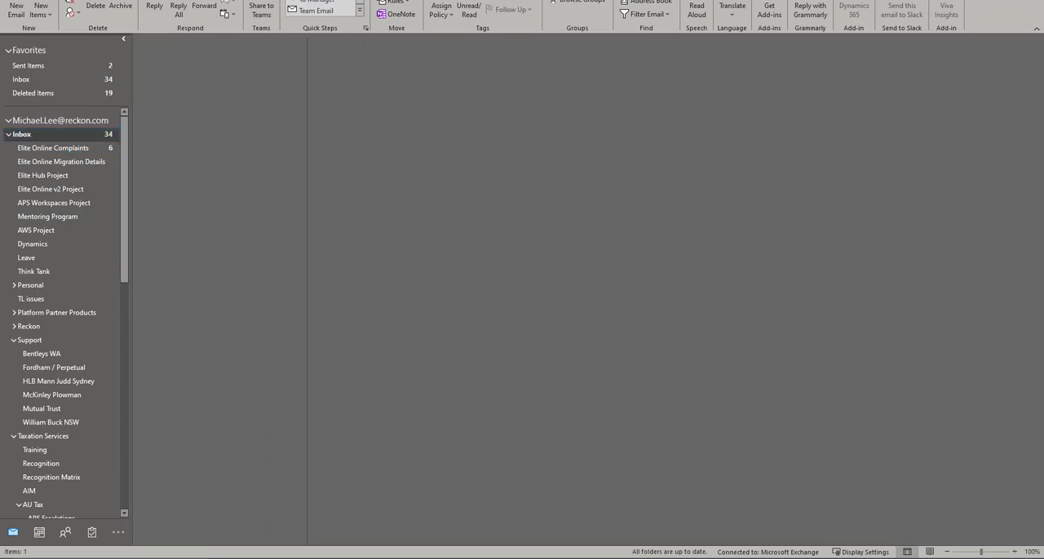
- Leave the Outlook session and launch Practice Management from Work Resources
click(196, 91)
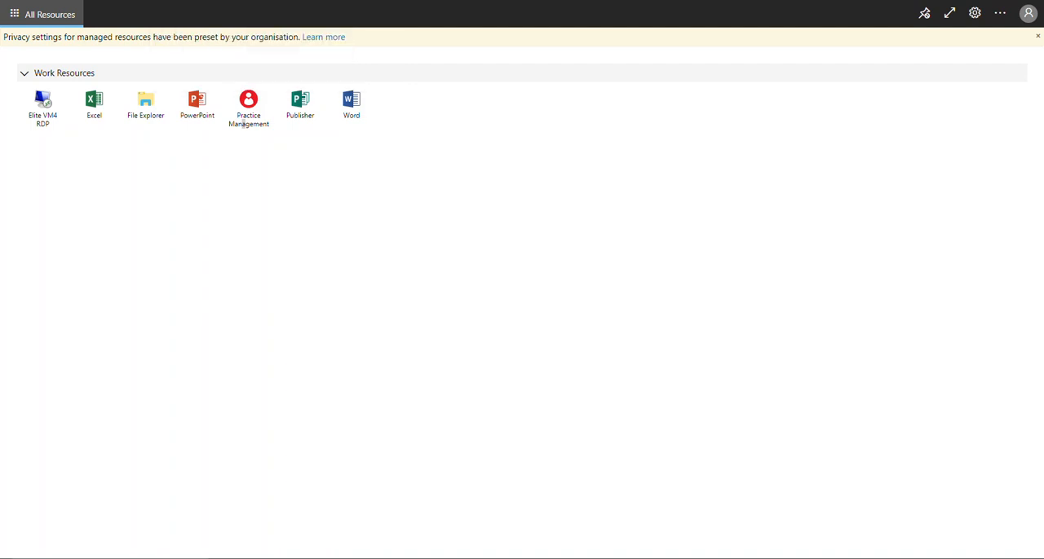
double_click(248, 99)
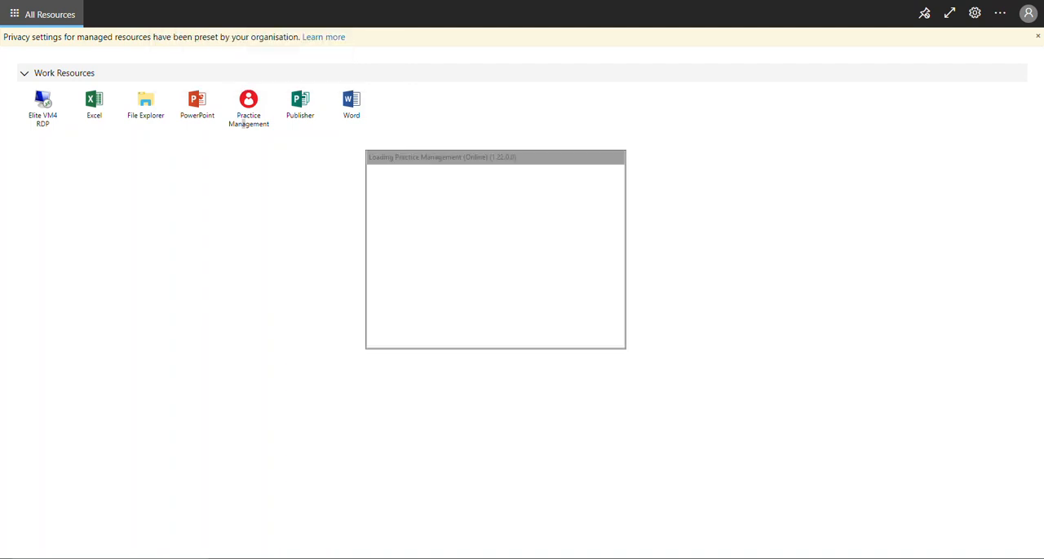